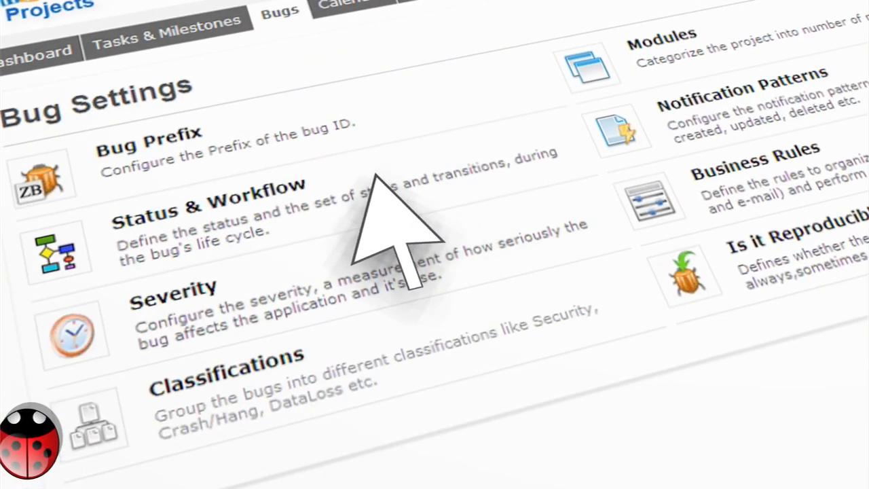
# Reach Notification Patterns via Status & Workflow and Add Status, showing assignee and reporter events
pyautogui.click(204, 205)
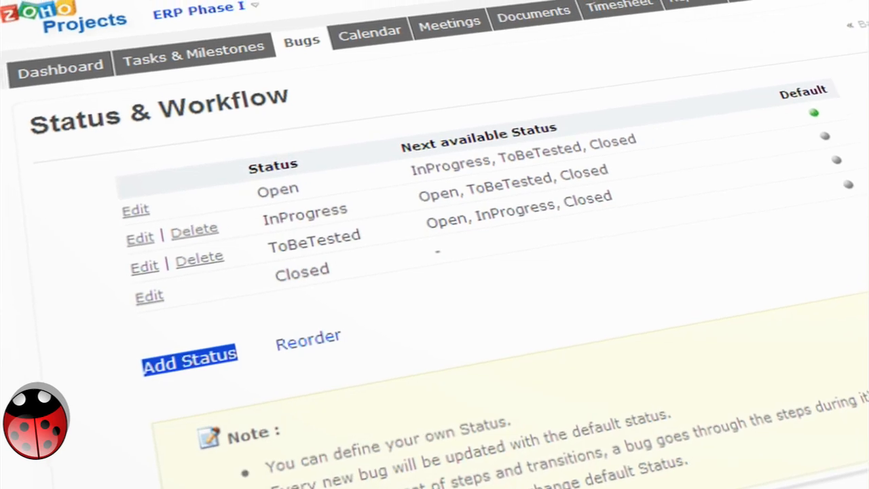
pyautogui.click(188, 358)
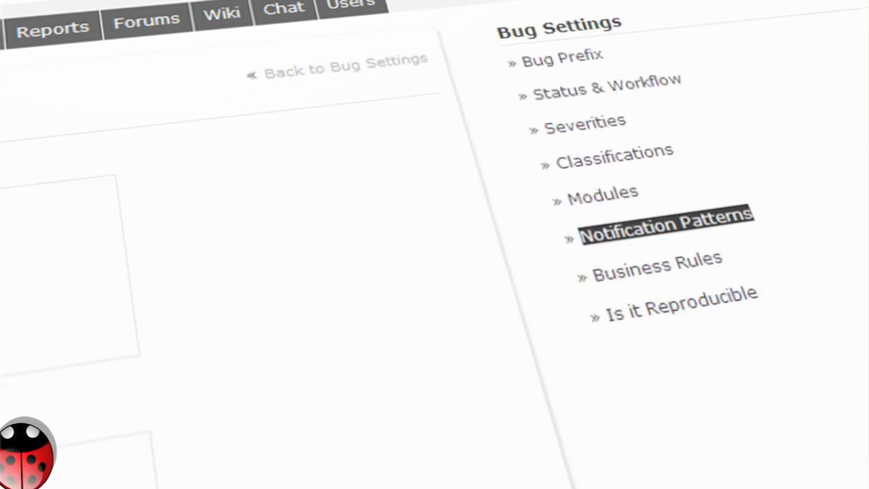
pyautogui.click(662, 224)
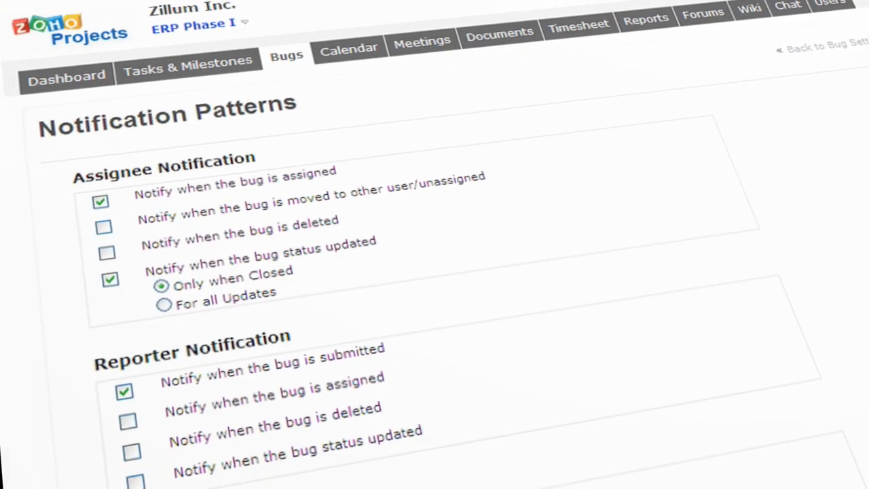